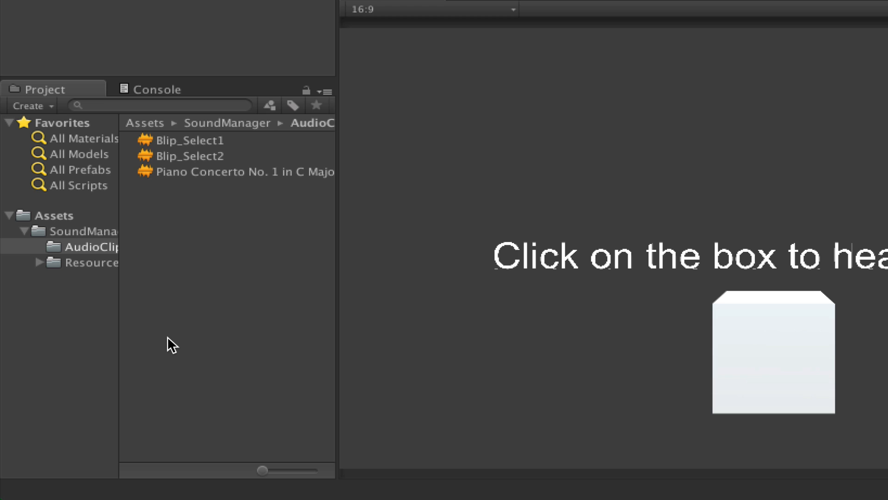
# - Browse Assets > SoundManager > Resources and open the SoundGroups folder containing ClickSFX
pyautogui.click(93, 247)
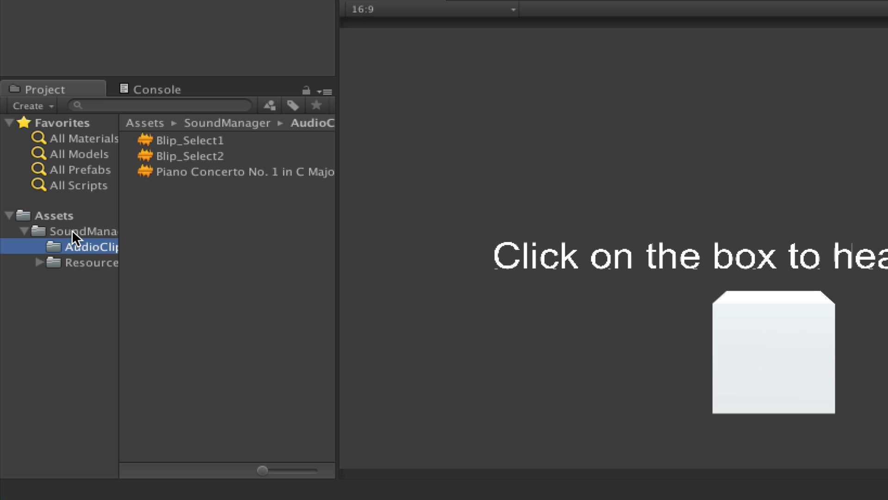
pyautogui.click(97, 230)
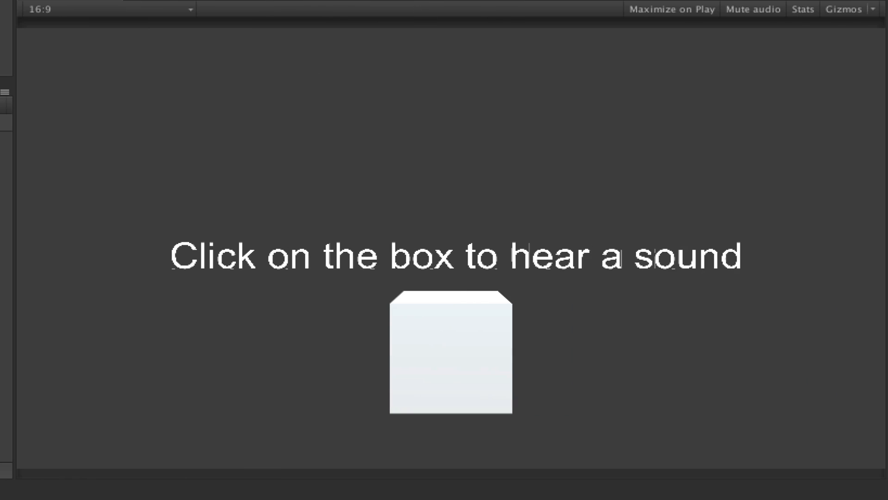
pyautogui.click(450, 346)
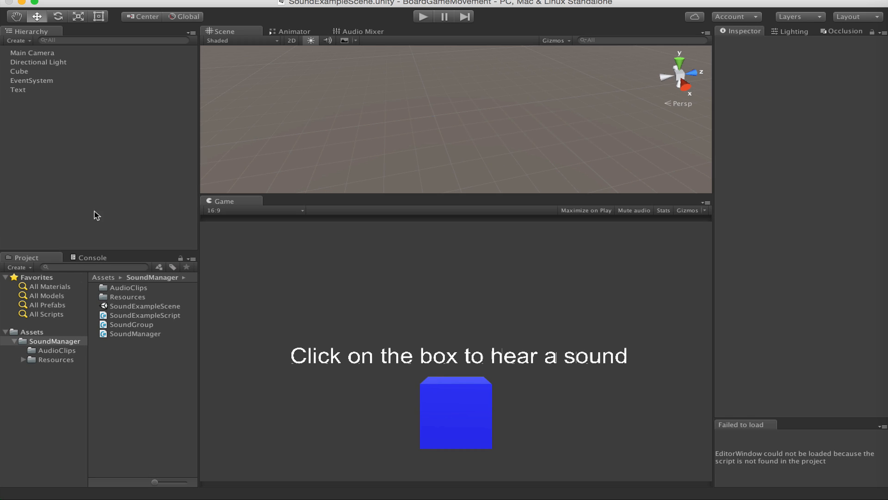
pyautogui.moveTo(93, 353)
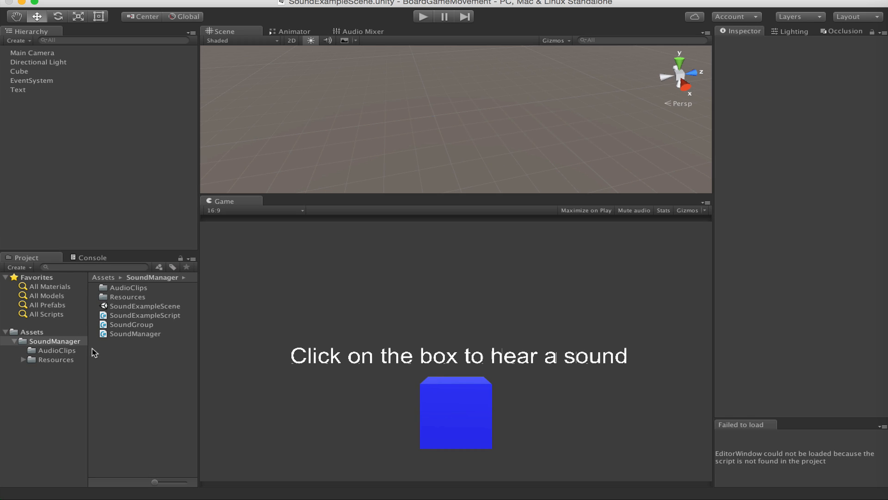
pyautogui.click(55, 359)
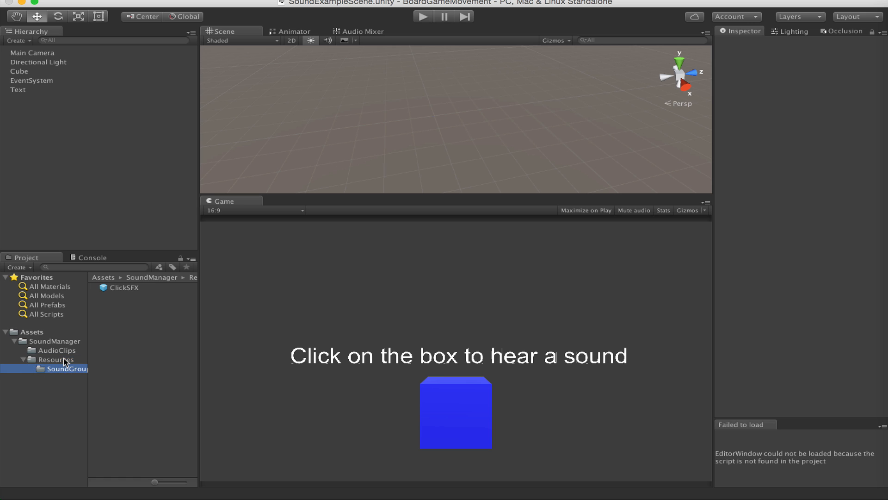
pyautogui.click(56, 350)
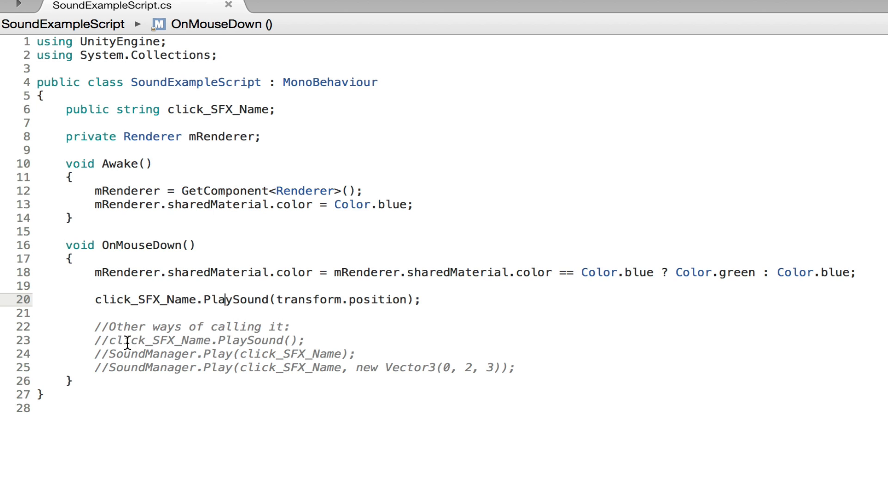
pyautogui.click(110, 340)
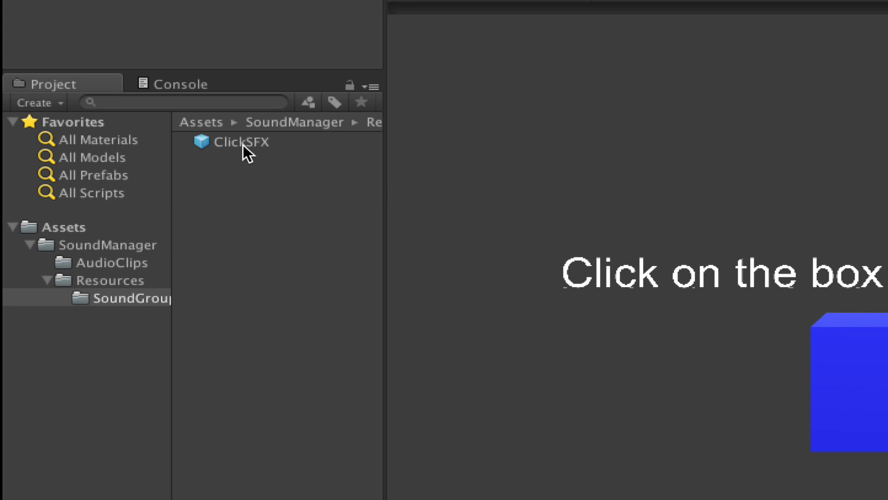
# - Open Resources > SoundGroups and inspect ClickSFX, with random pitch 0.95–1.05 and an Audio Source
pyautogui.click(240, 141)
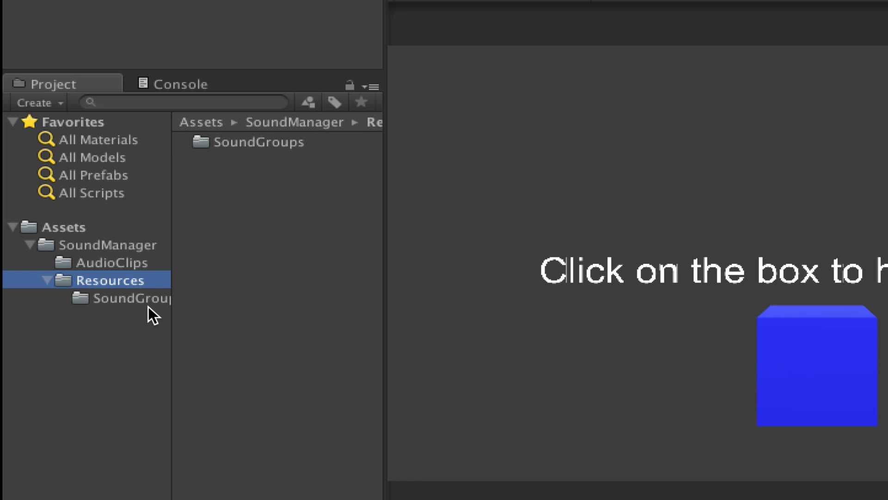
pyautogui.click(136, 298)
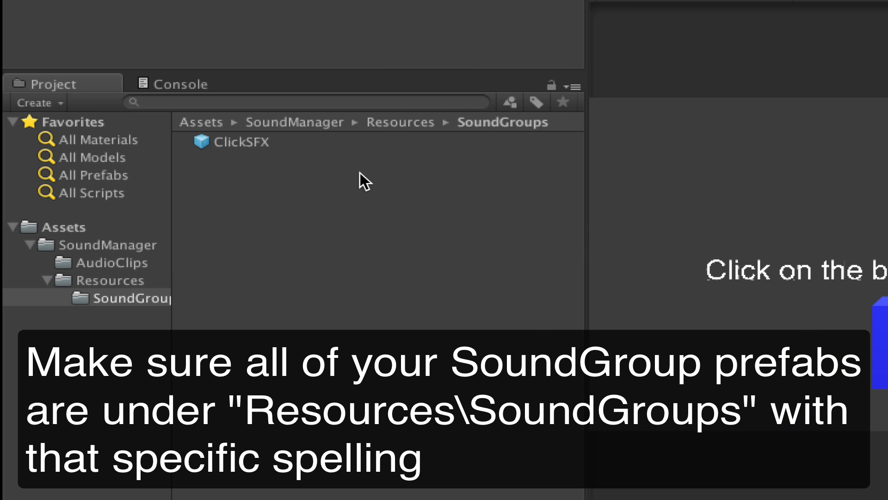
pyautogui.click(238, 141)
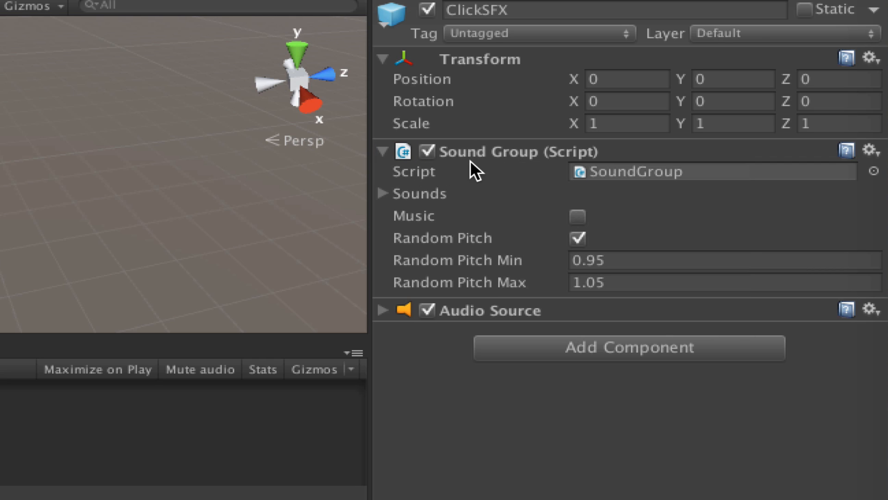
# - Duplicate the ClickSFX prefab and rename the copy HurtSFX
pyautogui.click(383, 194)
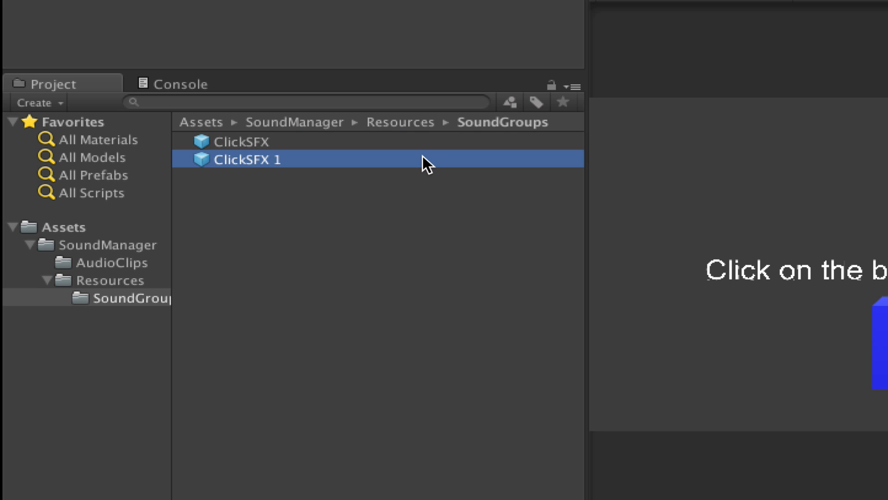
pyautogui.doubleClick(247, 159)
pyautogui.write('HurtSFX')
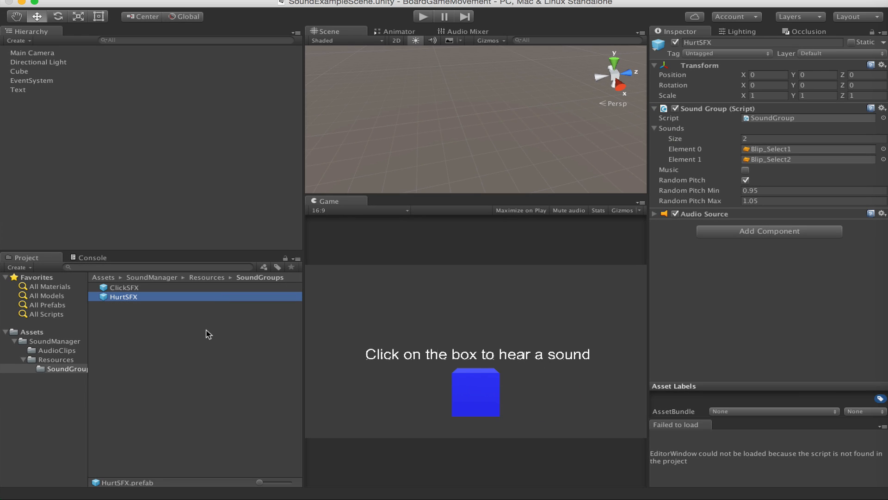
# - Reselect ClickSFX to confirm its two Blip_Select sounds, then run the scene
pyautogui.click(18, 71)
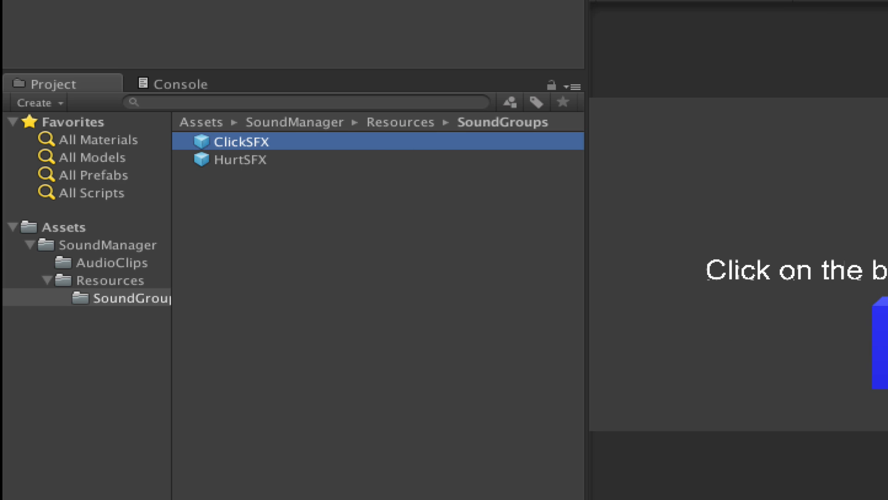
pyautogui.click(229, 142)
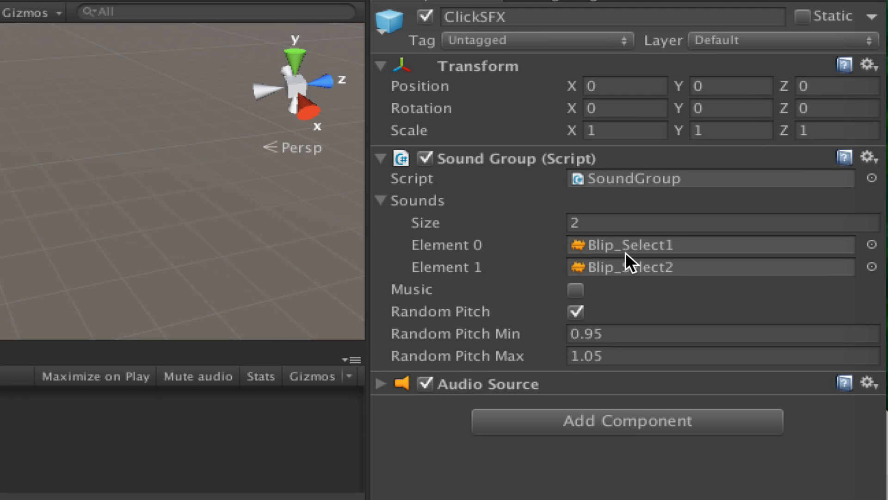
pyautogui.moveTo(635, 286)
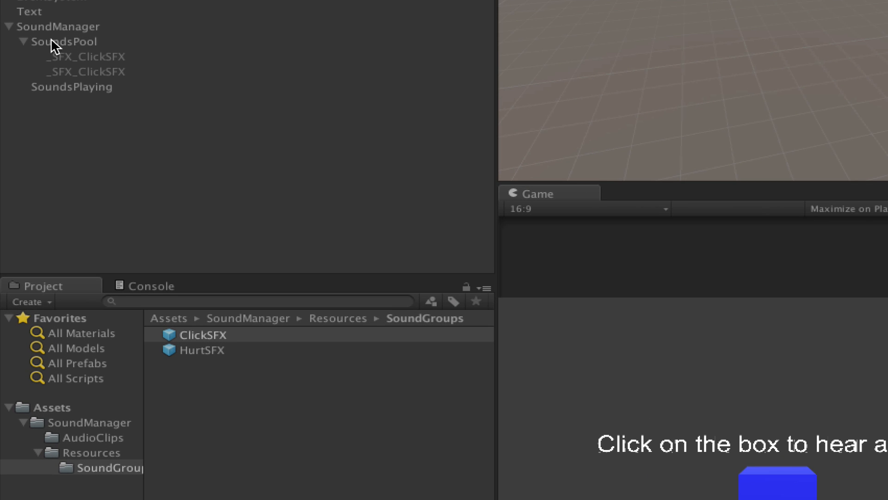
# - Click the box three times to play ClickSFX and toggle it blue/green
pyautogui.click(777, 487)
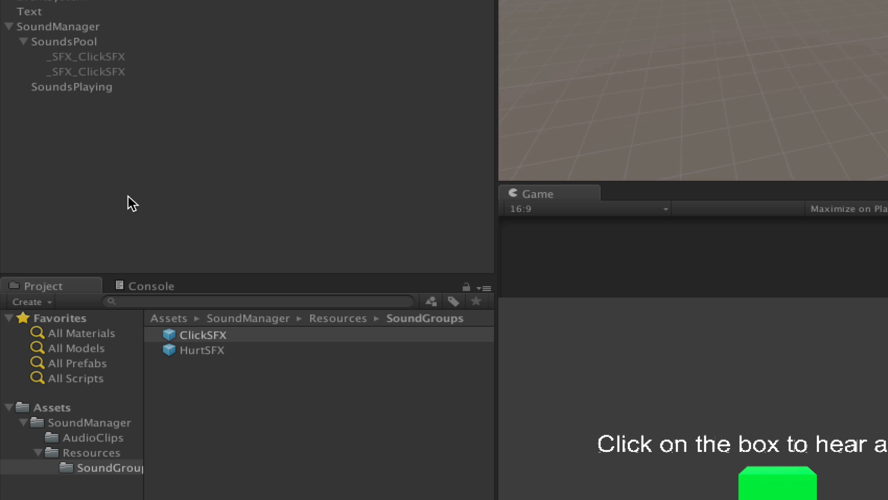
pyautogui.click(777, 487)
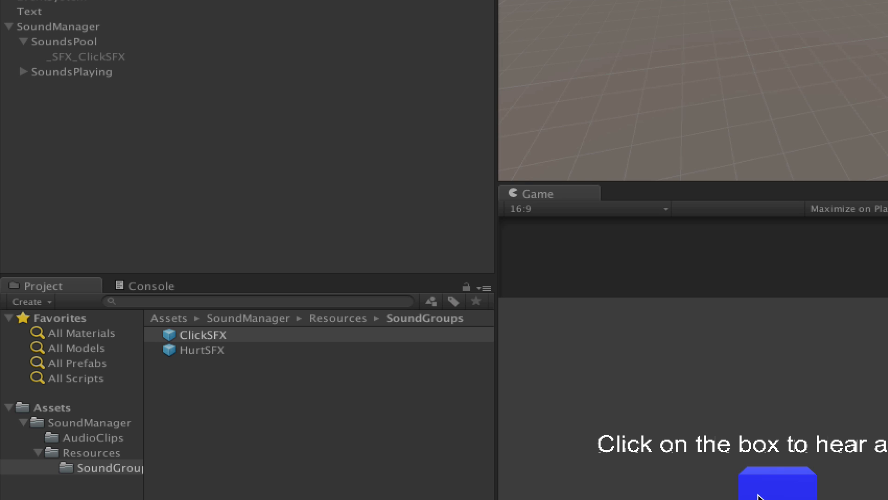
pyautogui.click(778, 484)
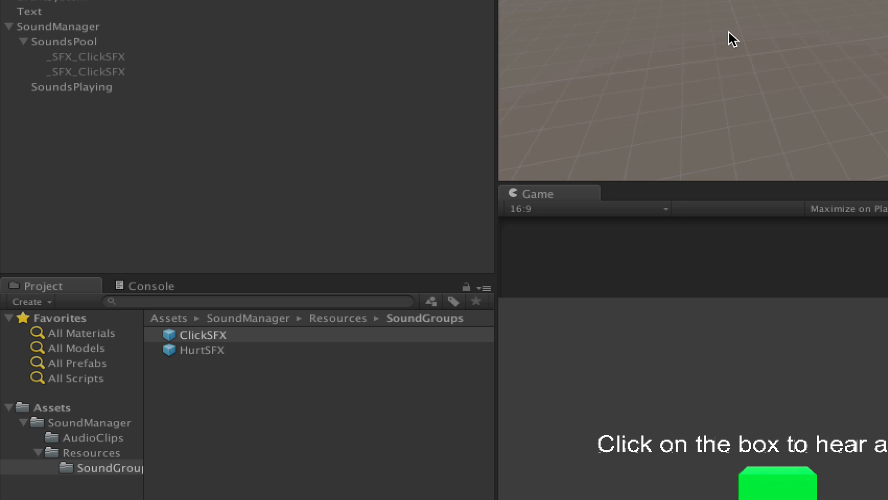
pyautogui.moveTo(686, 7)
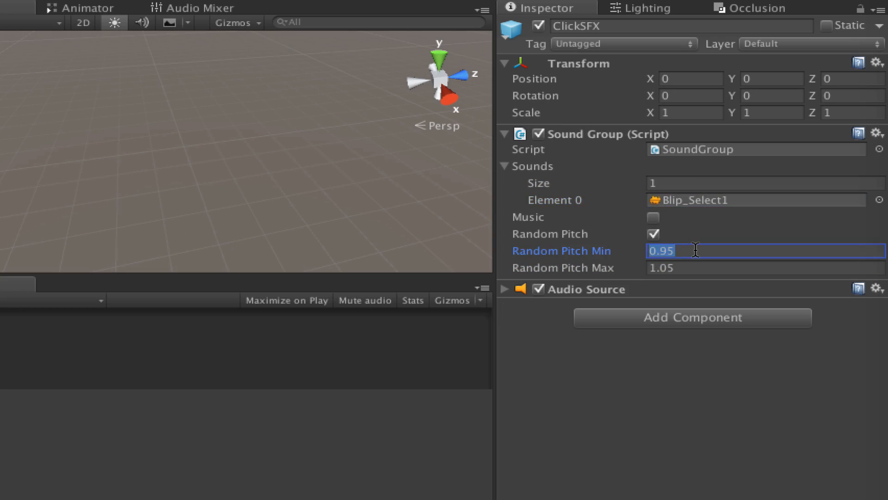
# - Set ClickSFX's Random Pitch Max to 1.2 and click the box in the running game
pyautogui.click(764, 267)
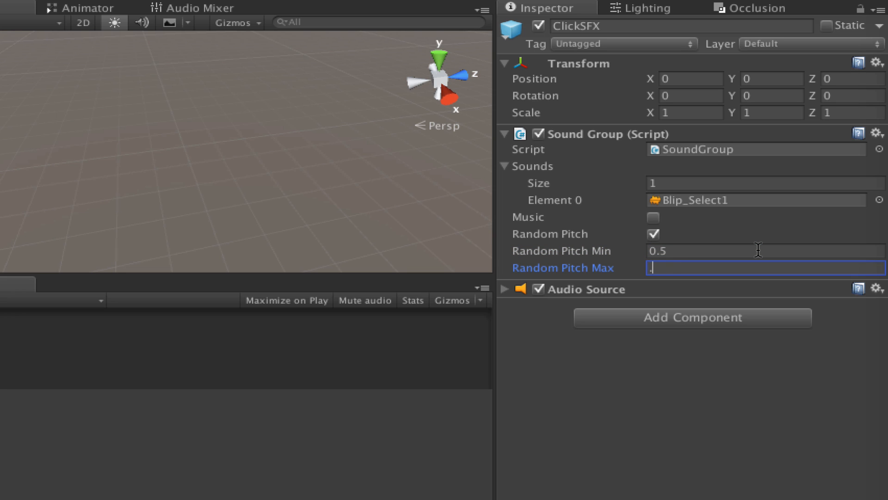
pyautogui.write('1.2')
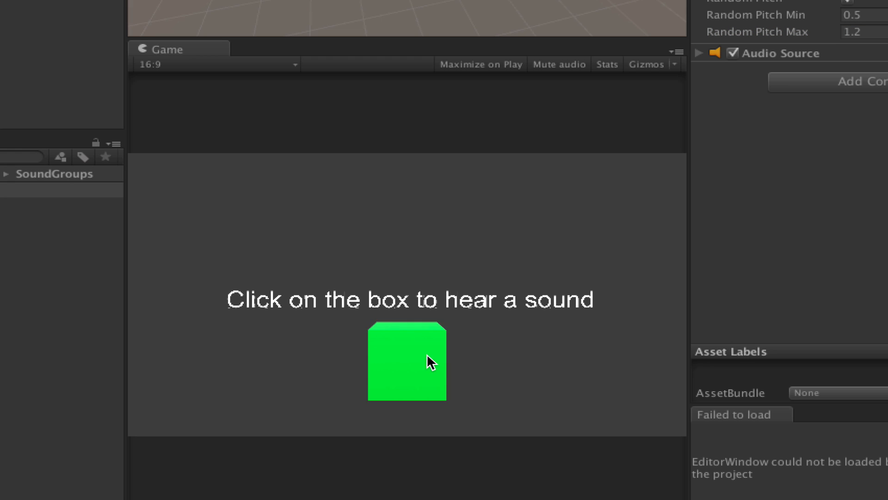
pyautogui.click(406, 361)
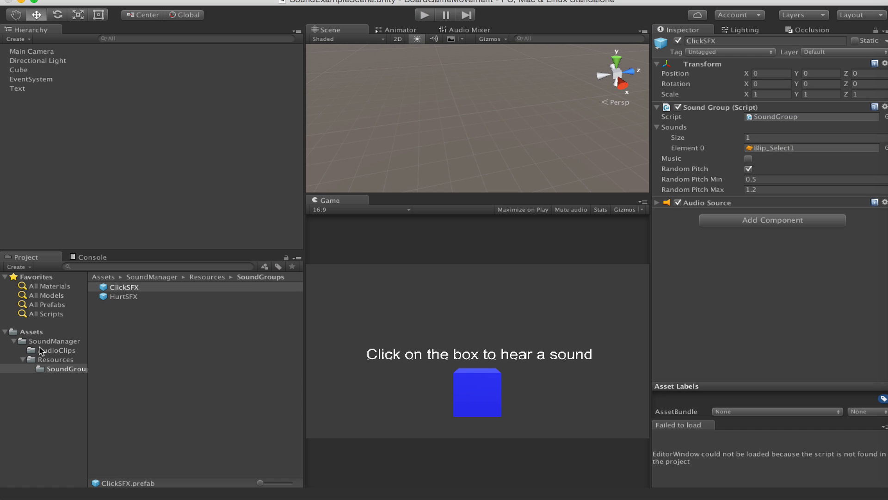
# - Select the Piano Concerto clip, then duplicate HurtSFX into a prefab named SoundExampleScene
pyautogui.click(129, 296)
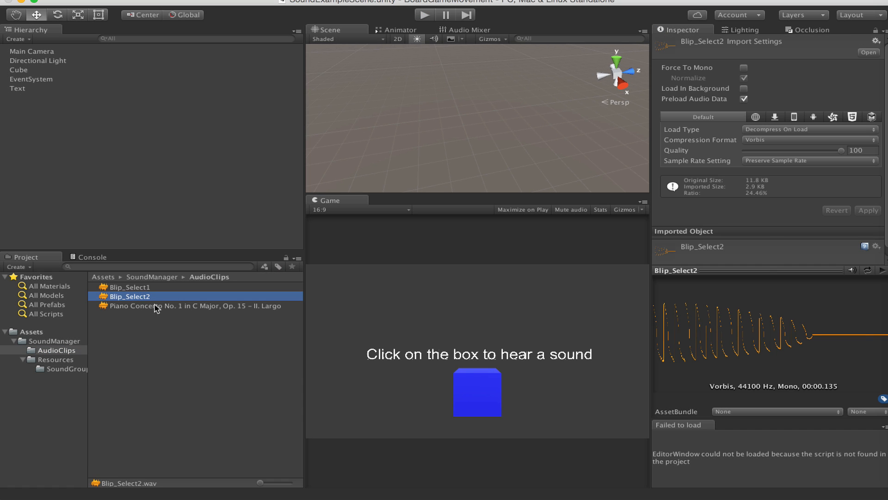
pyautogui.click(199, 323)
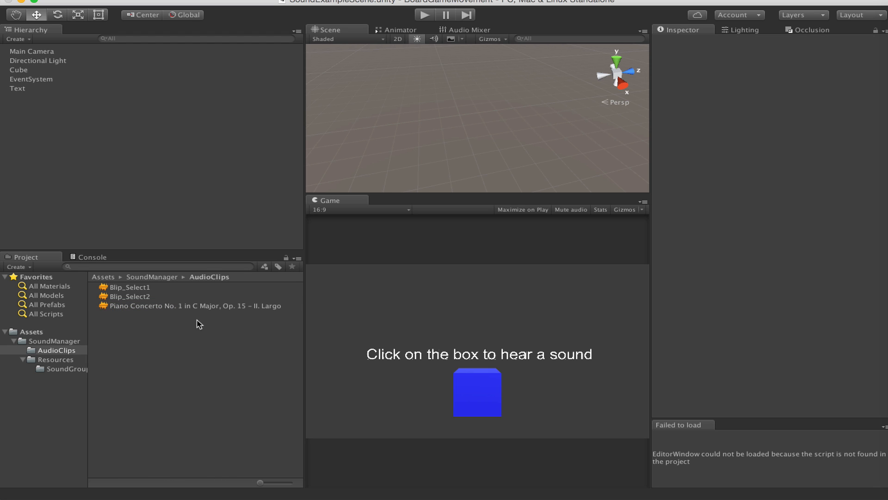
pyautogui.click(189, 305)
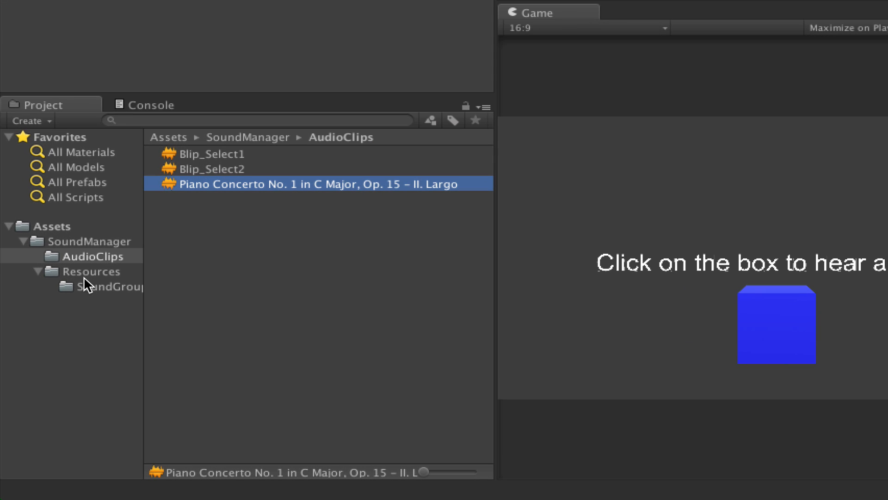
pyautogui.click(113, 286)
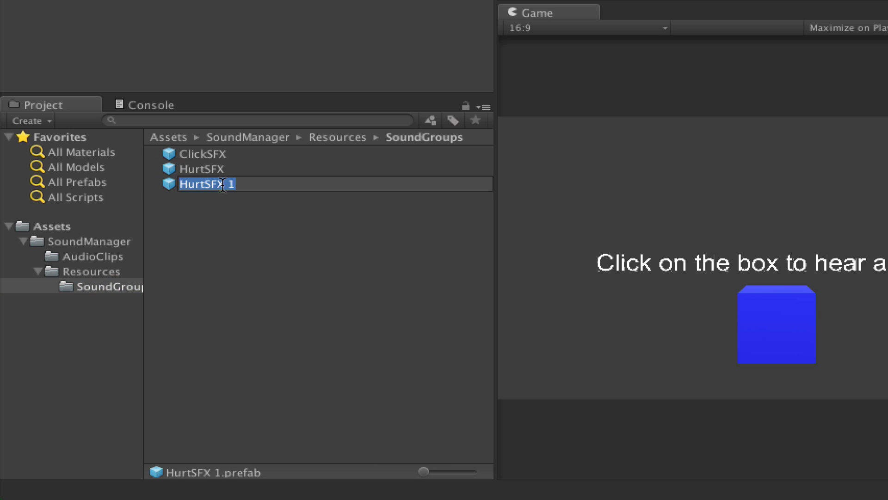
pyautogui.write('SoundExampleScene')
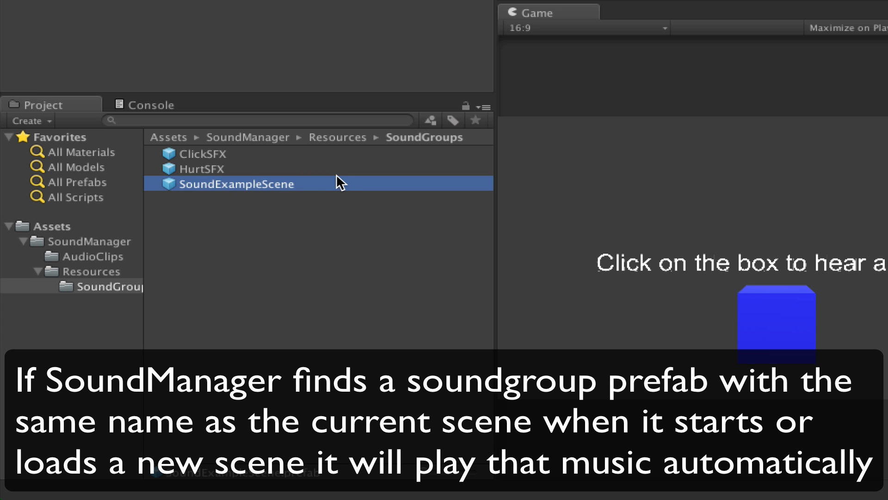
pyautogui.moveTo(282, 192)
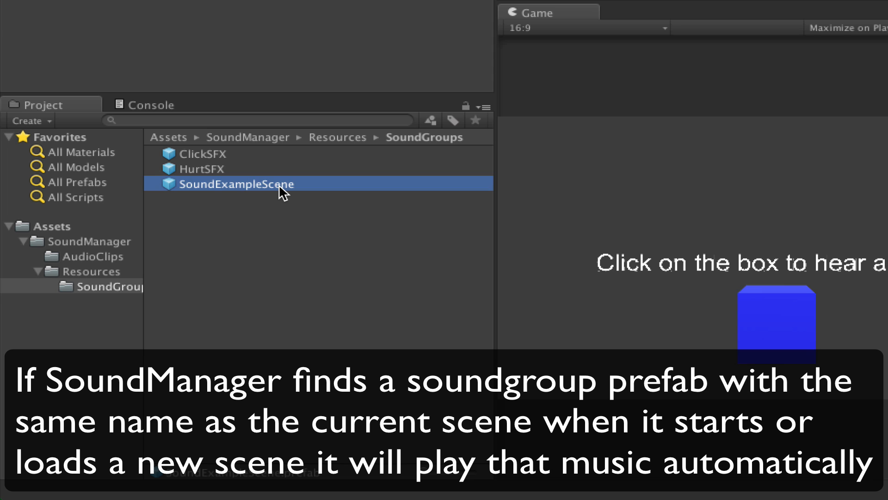
pyautogui.moveTo(333, 208)
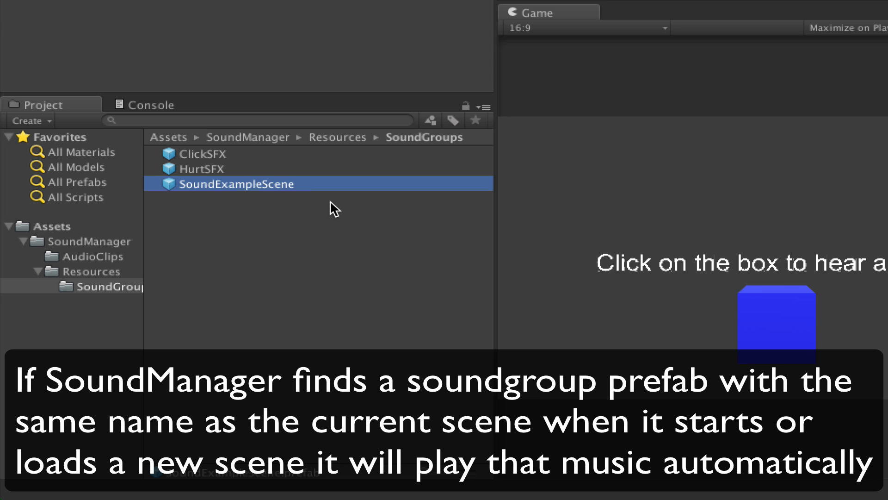
pyautogui.moveTo(354, 200)
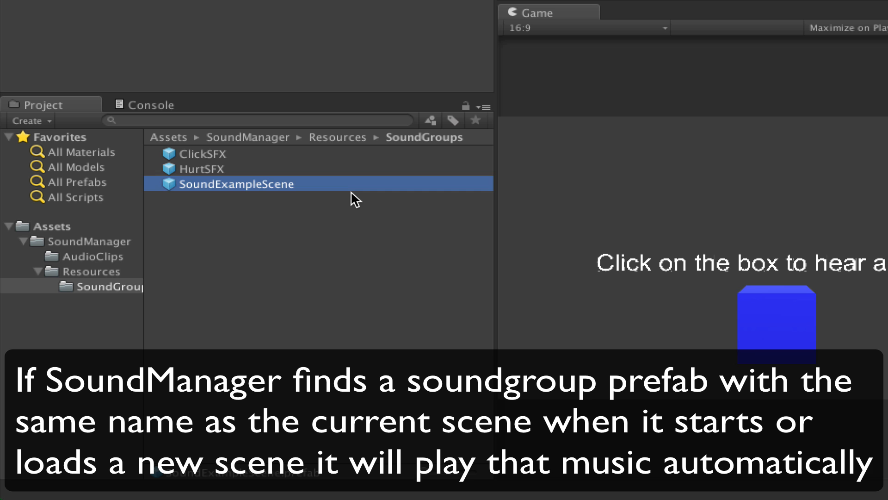
# - Set SoundExampleScene's Sounds size to 1 for the Piano Concerto and play the scene
pyautogui.click(236, 184)
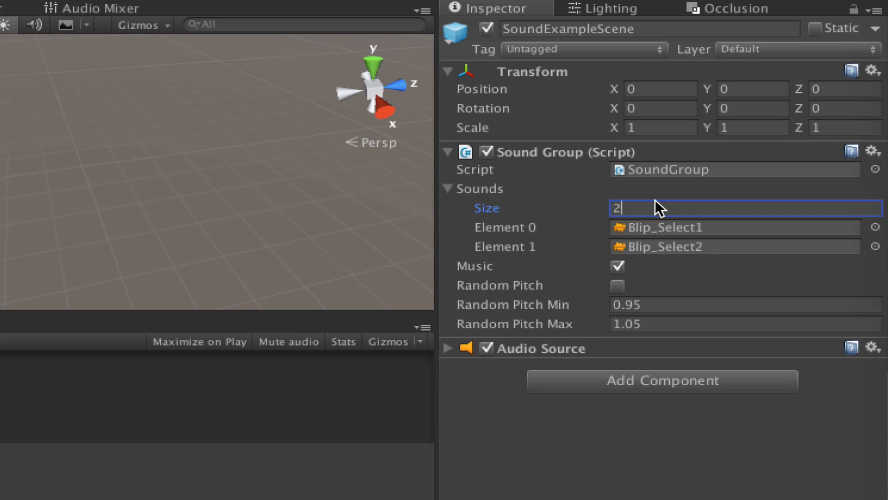
pyautogui.write('1')
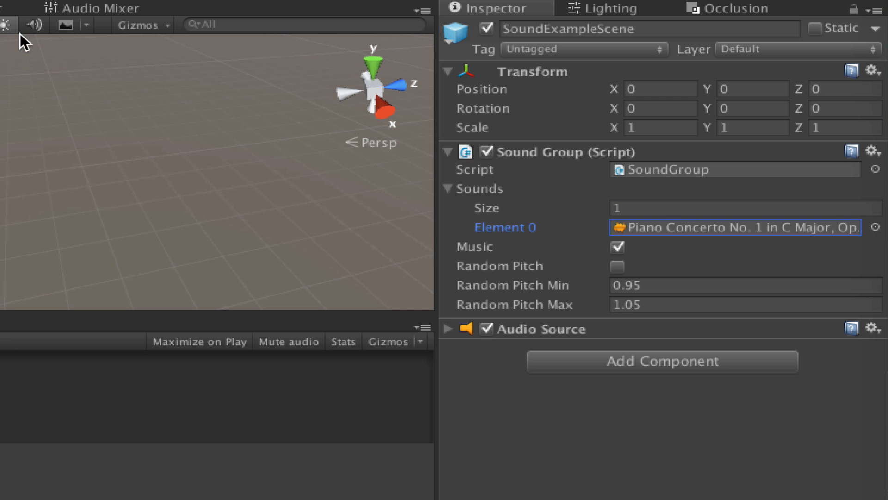
pyautogui.click(239, 3)
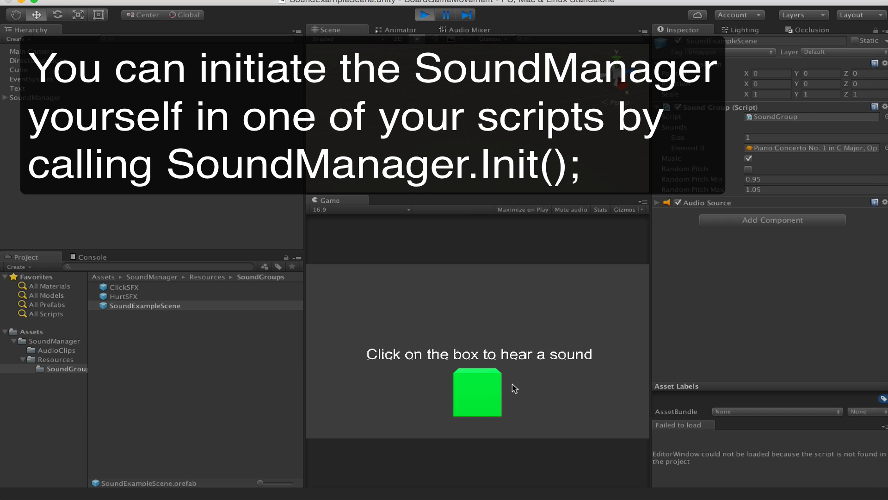
pyautogui.moveTo(365, 378)
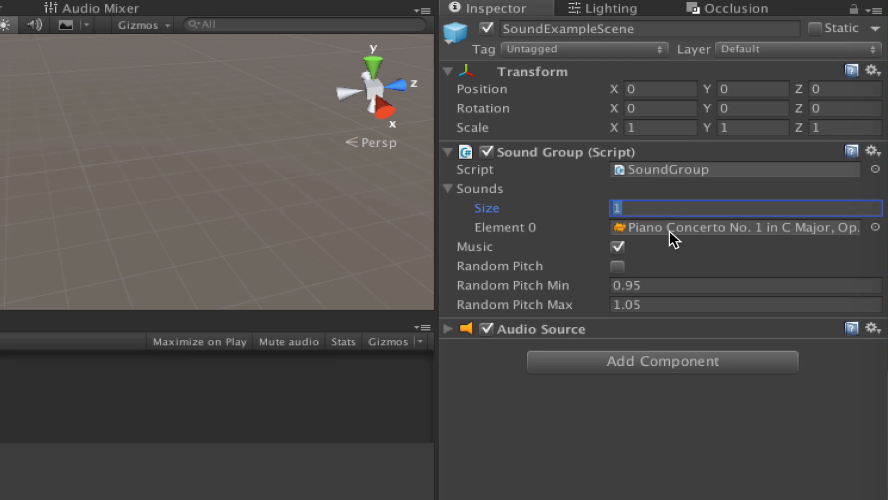
# - Set Sounds size to 5 and check the concerto clips in slots two, four and five
pyautogui.write('5')
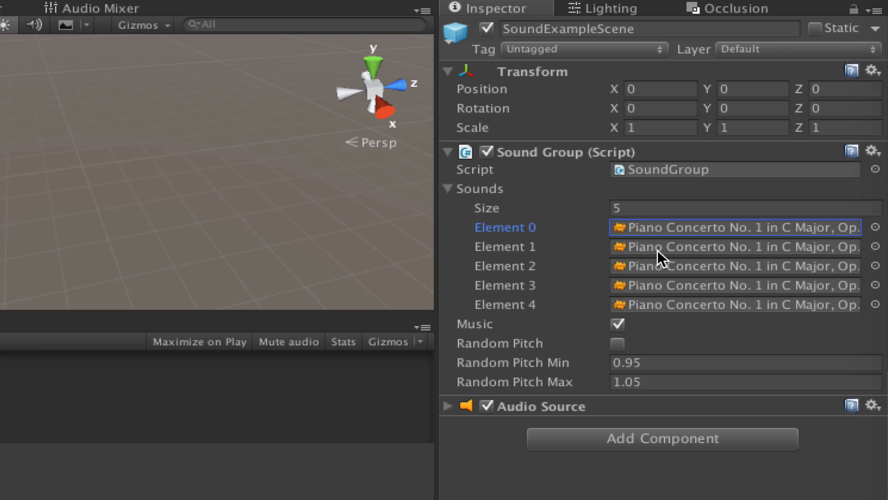
pyautogui.click(736, 245)
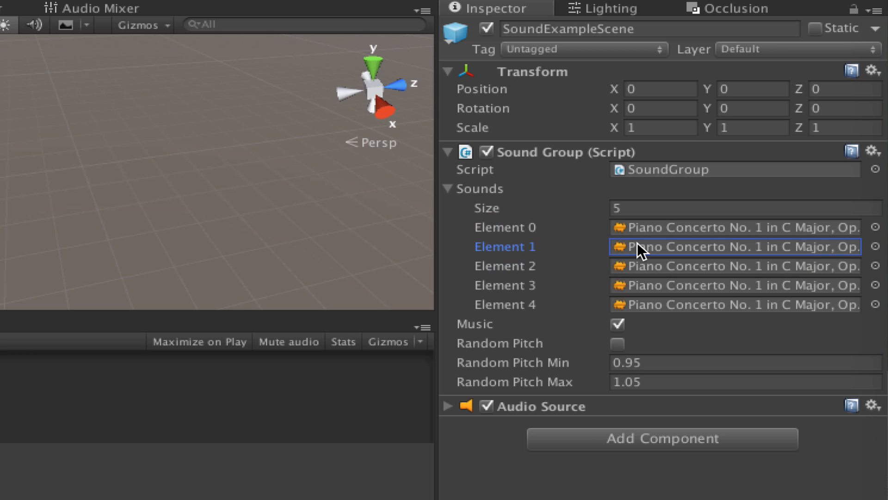
pyautogui.click(736, 285)
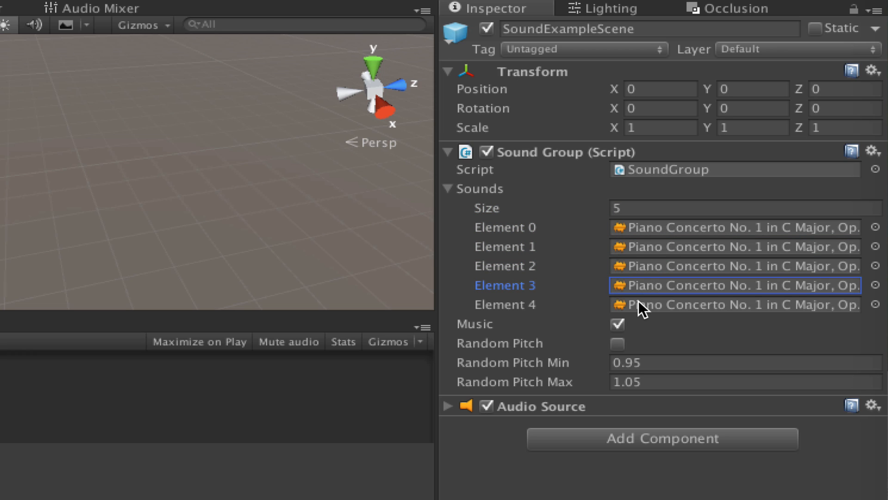
pyautogui.click(736, 304)
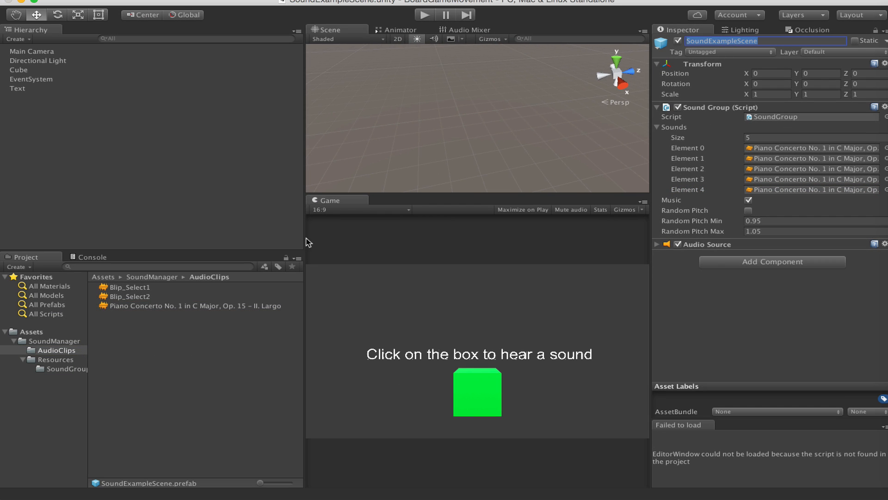
pyautogui.moveTo(88, 348)
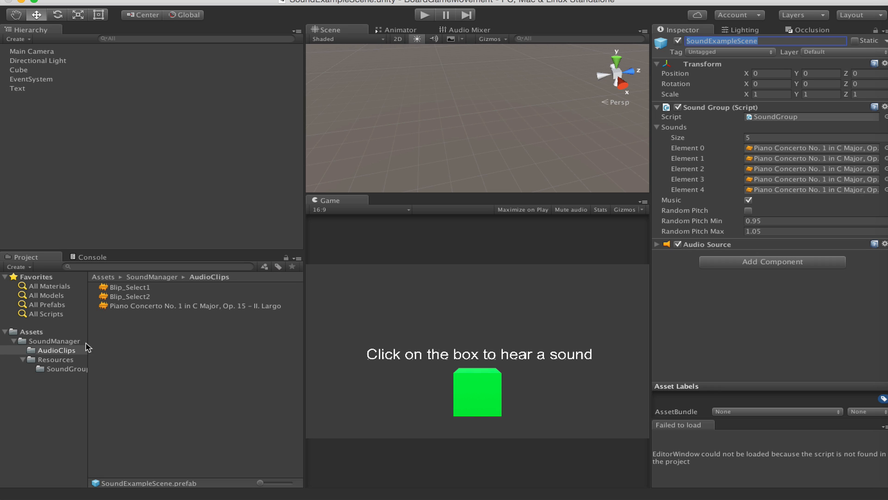